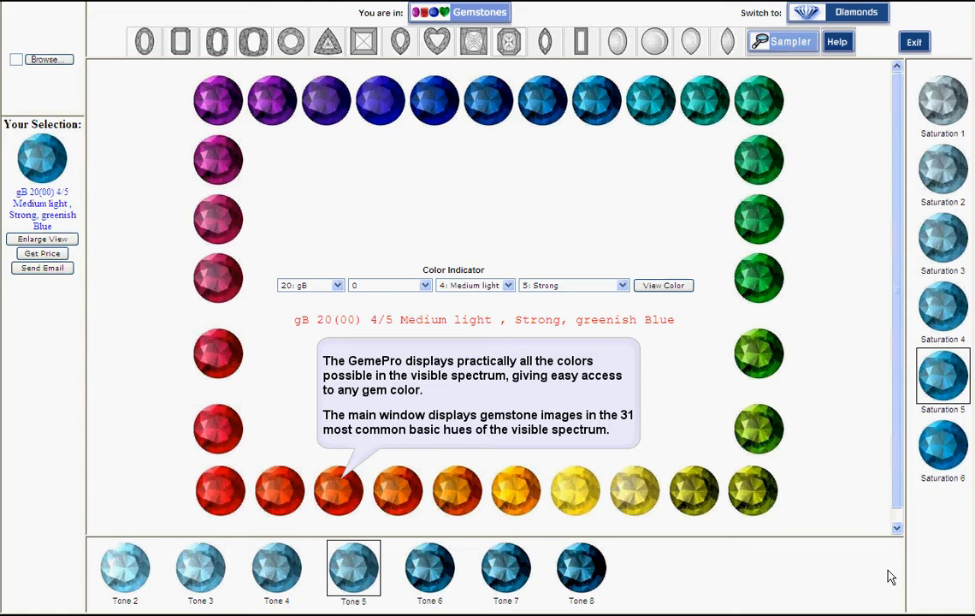
mouse_move(828, 335)
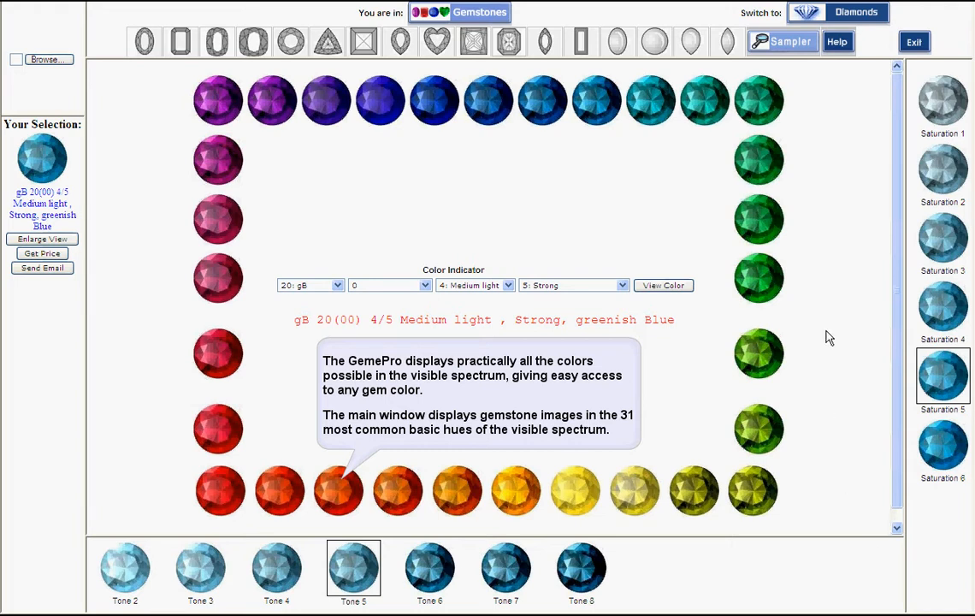
mouse_move(760, 281)
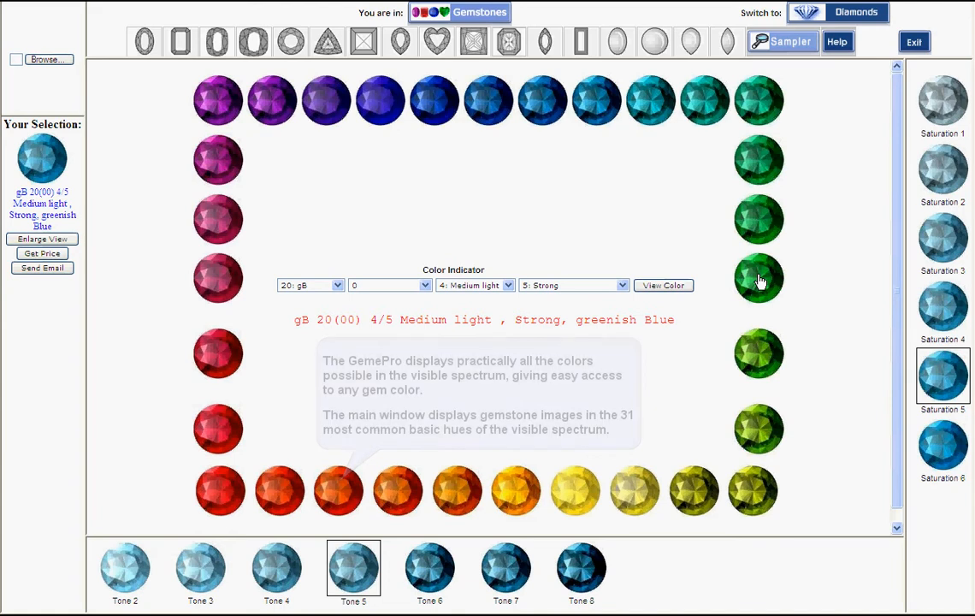
Step: Select the Medium, Strong, Green 14(00) stone from the hue wheel's right column
click(758, 278)
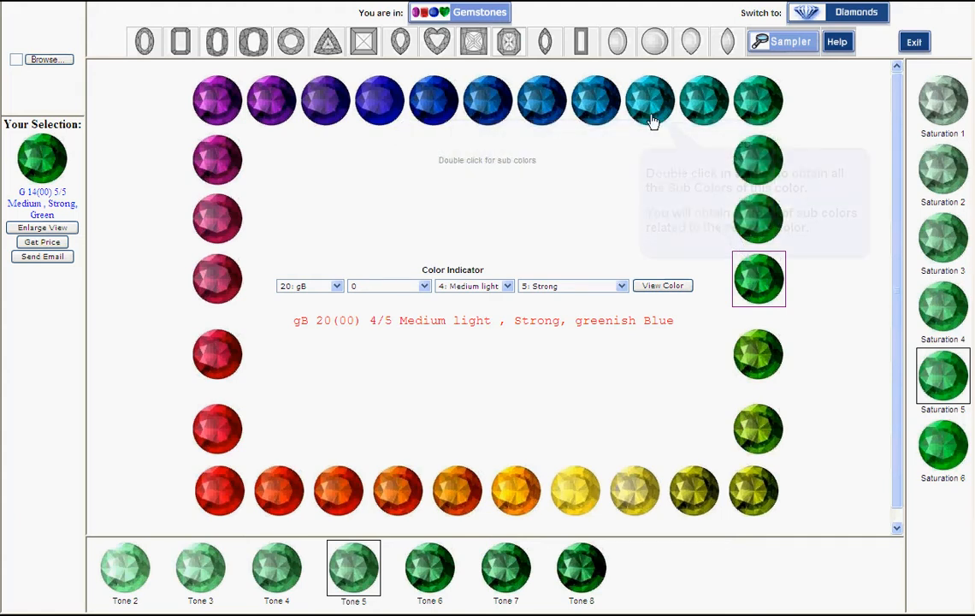
mouse_move(650, 101)
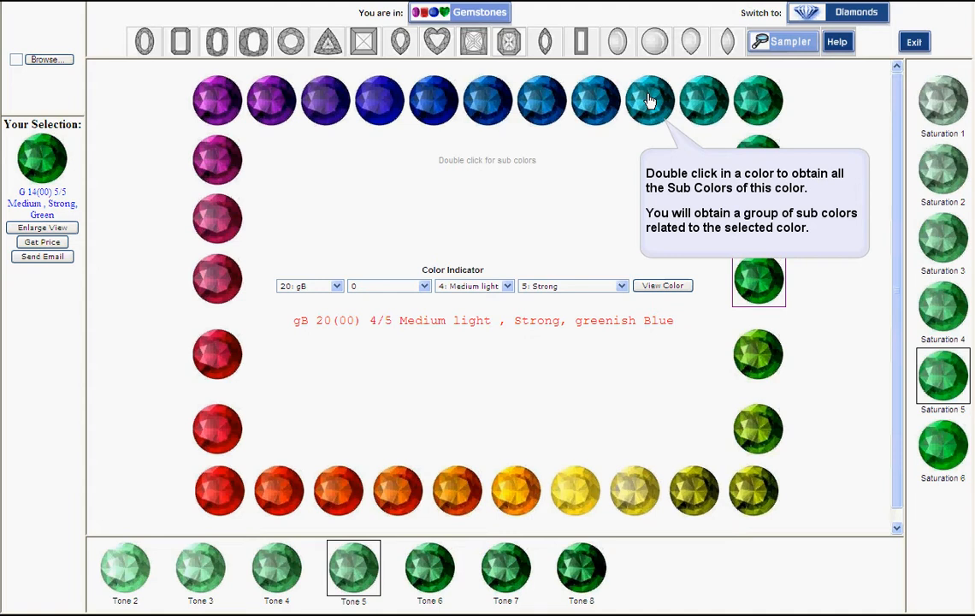
Step: Show the teal hue's sub colours, selecting very strongly greenish Blue 18(00)
double_click(650, 99)
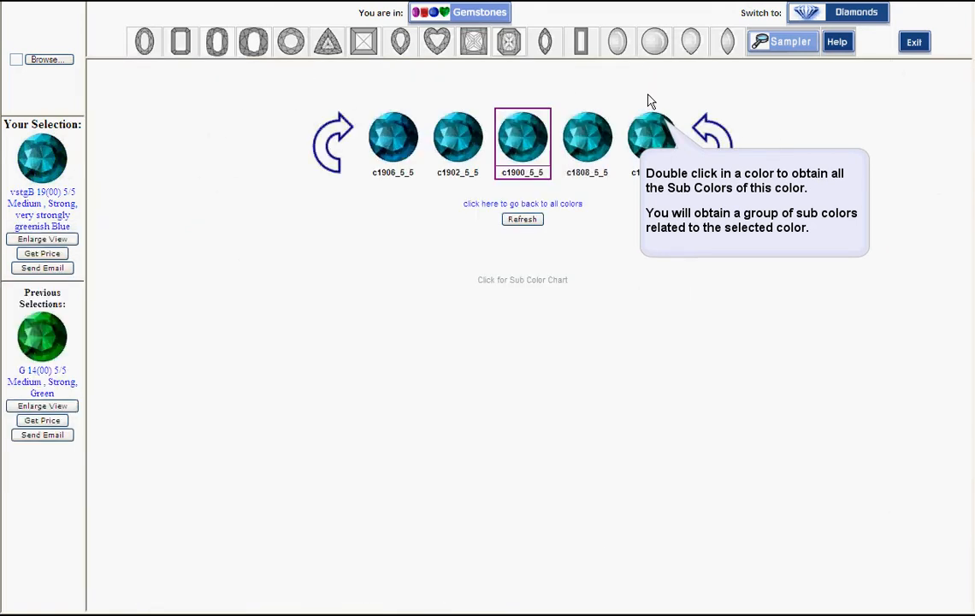
mouse_move(688, 75)
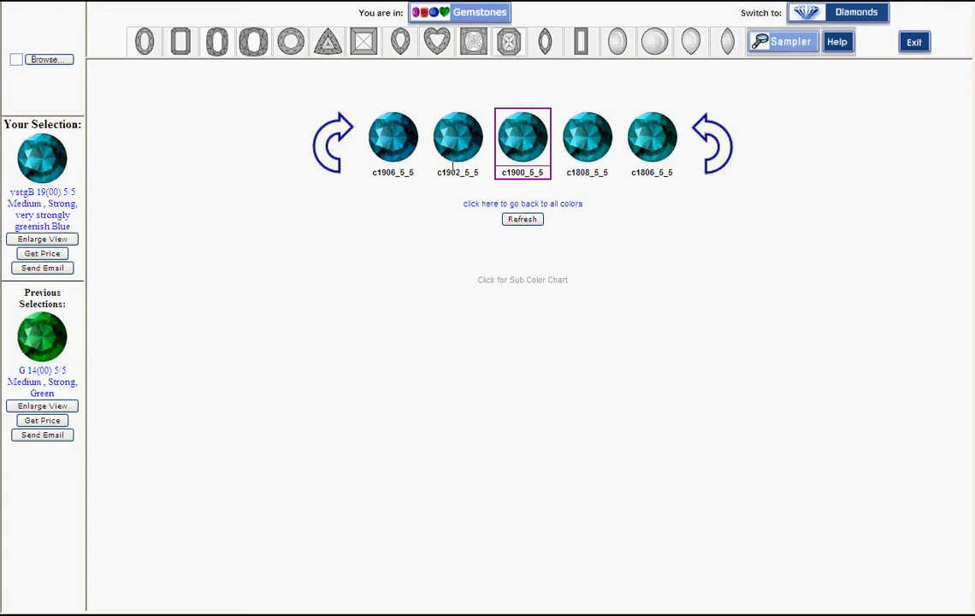
mouse_move(457, 140)
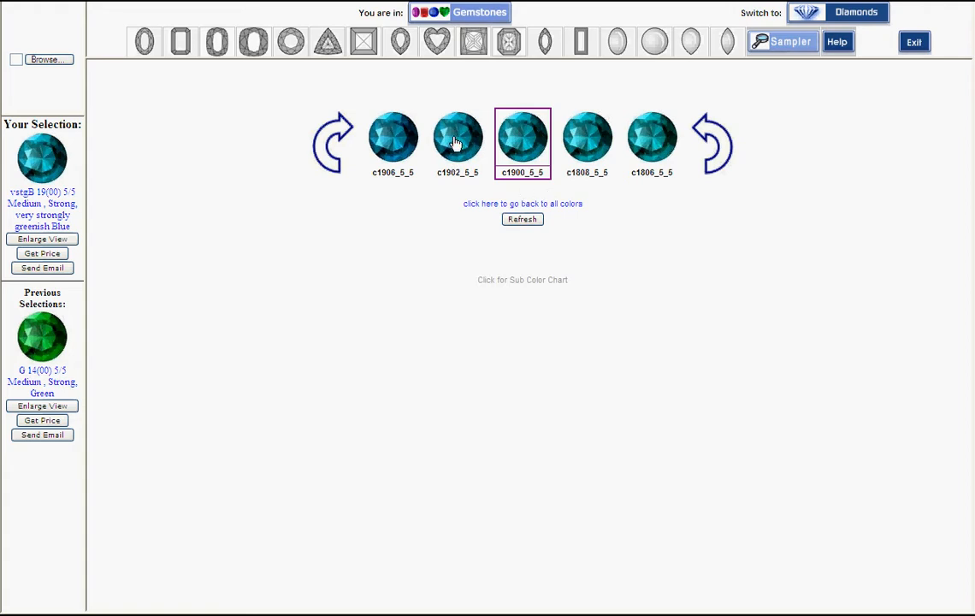
Step: Show the 19(02) greenish Blue tone/saturation chart with cushion-shaped stones
click(522, 137)
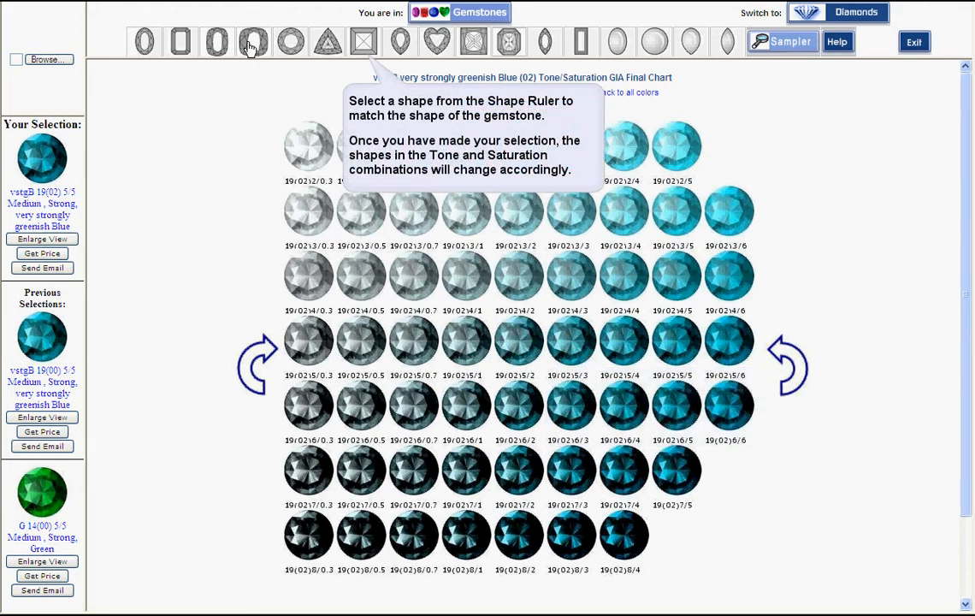
click(362, 41)
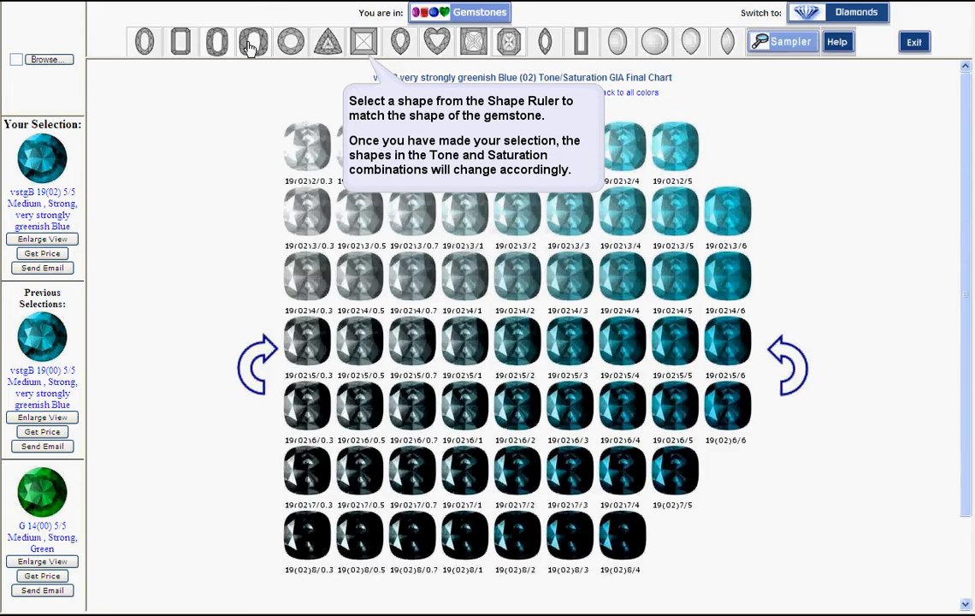
mouse_move(240, 101)
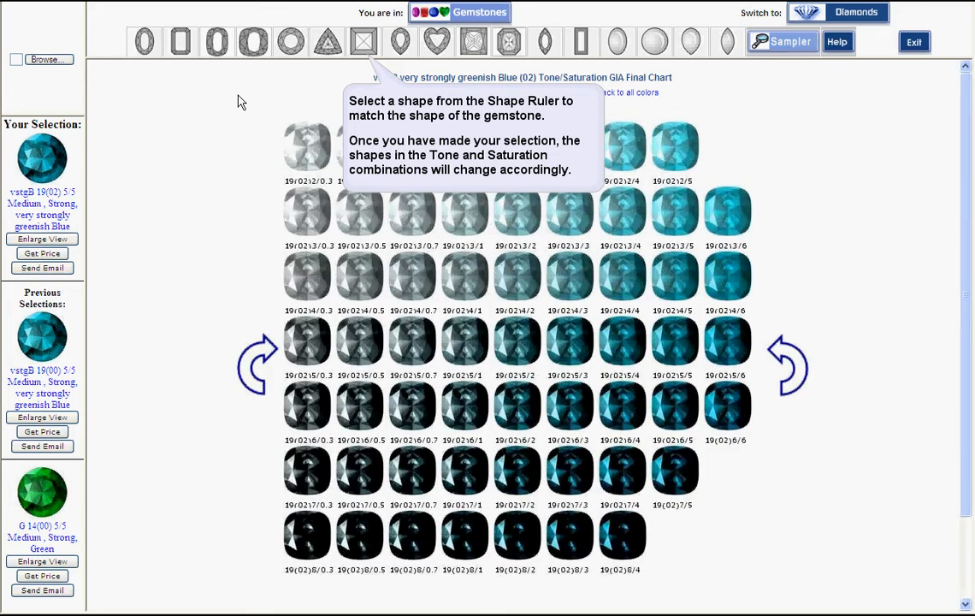
mouse_move(356, 278)
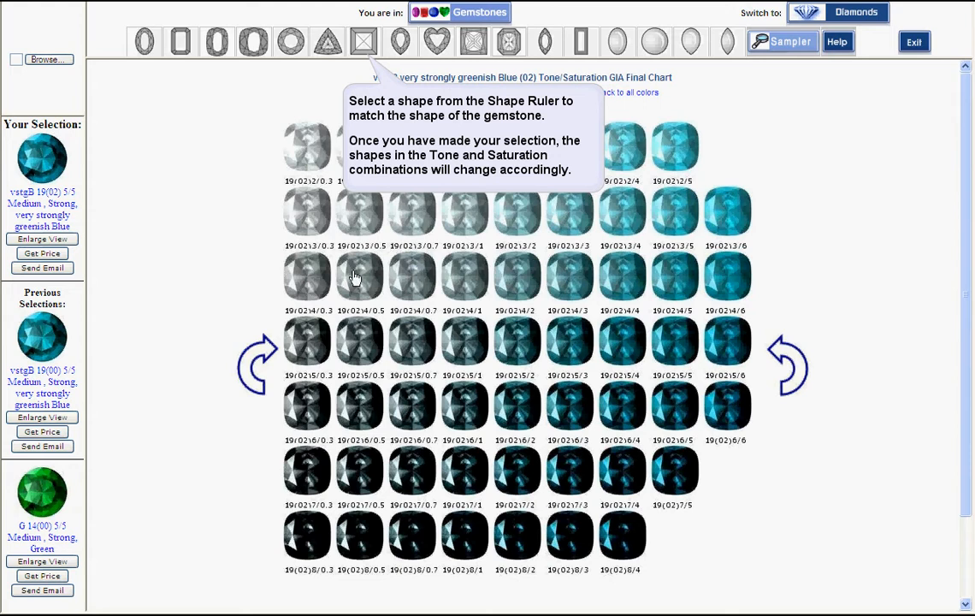
mouse_move(508, 278)
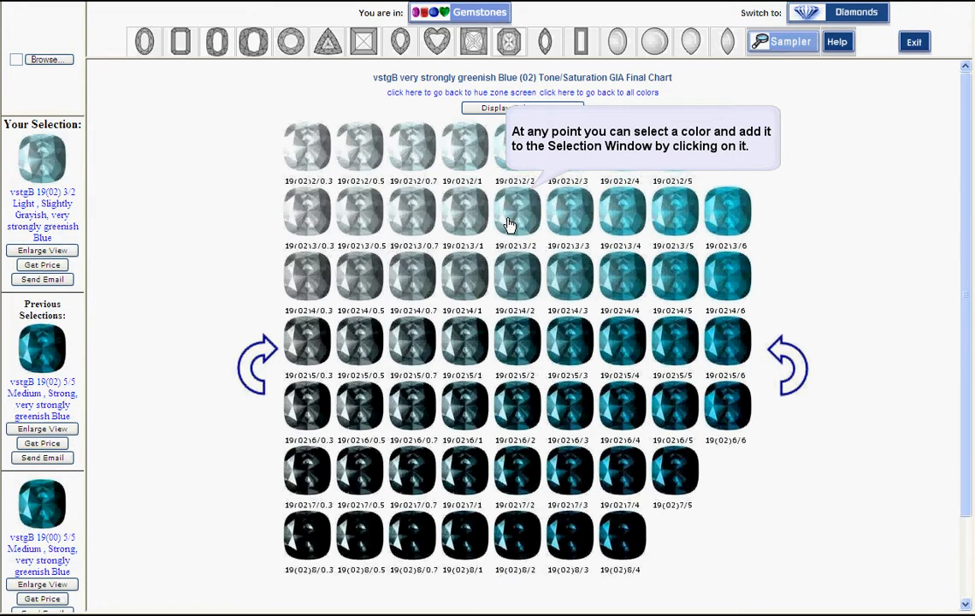
mouse_move(118, 248)
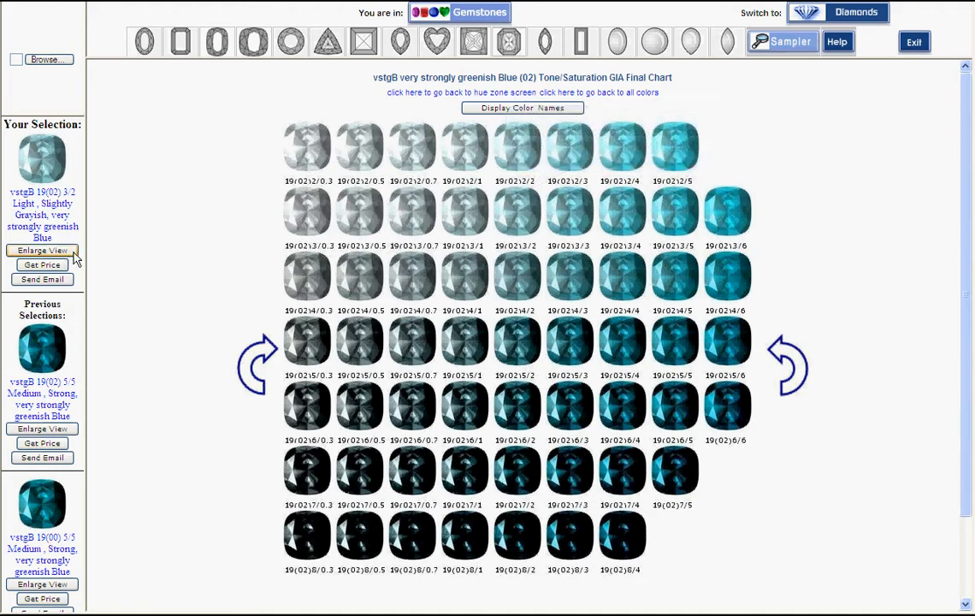
mouse_move(41, 250)
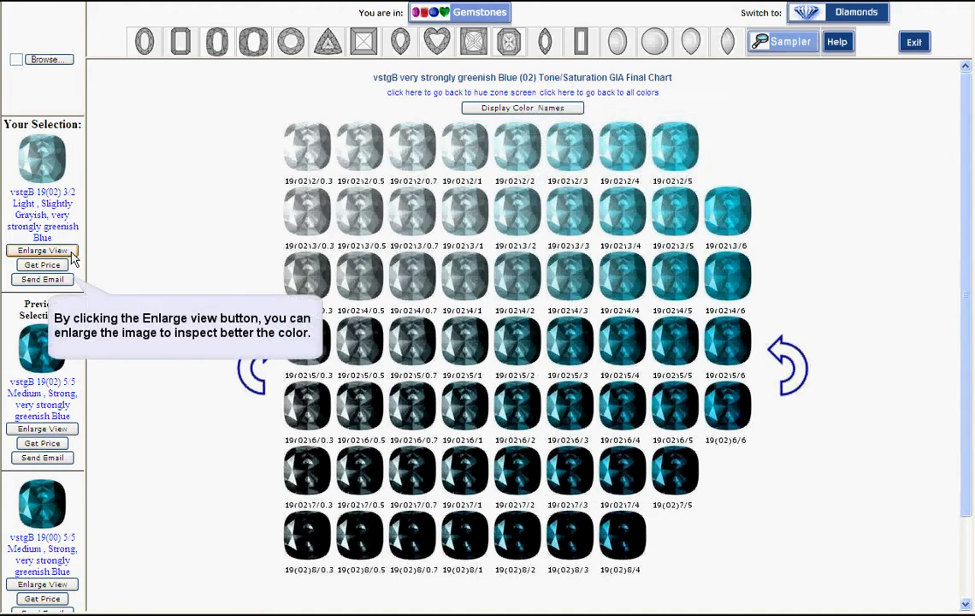
click(41, 250)
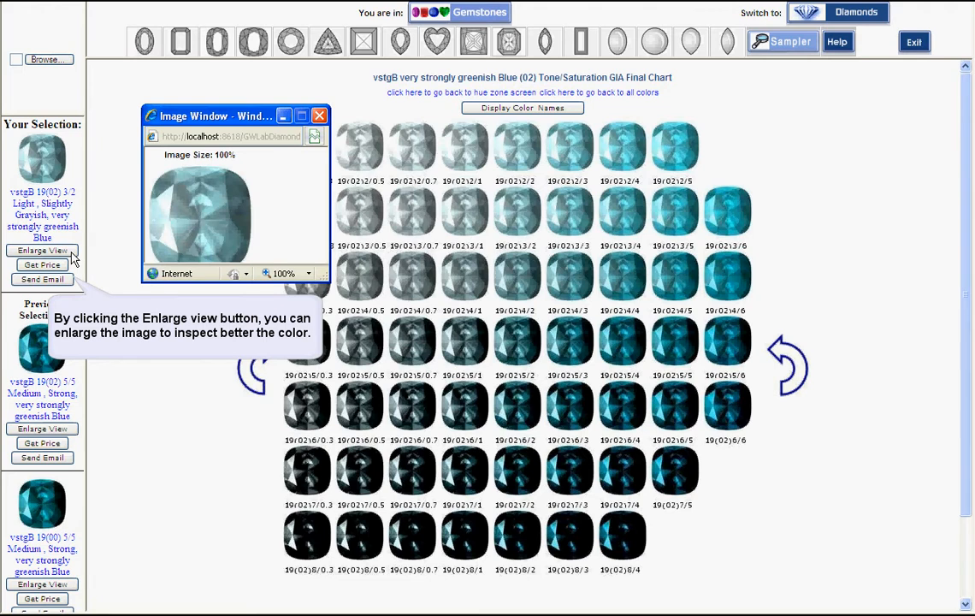
mouse_move(214, 260)
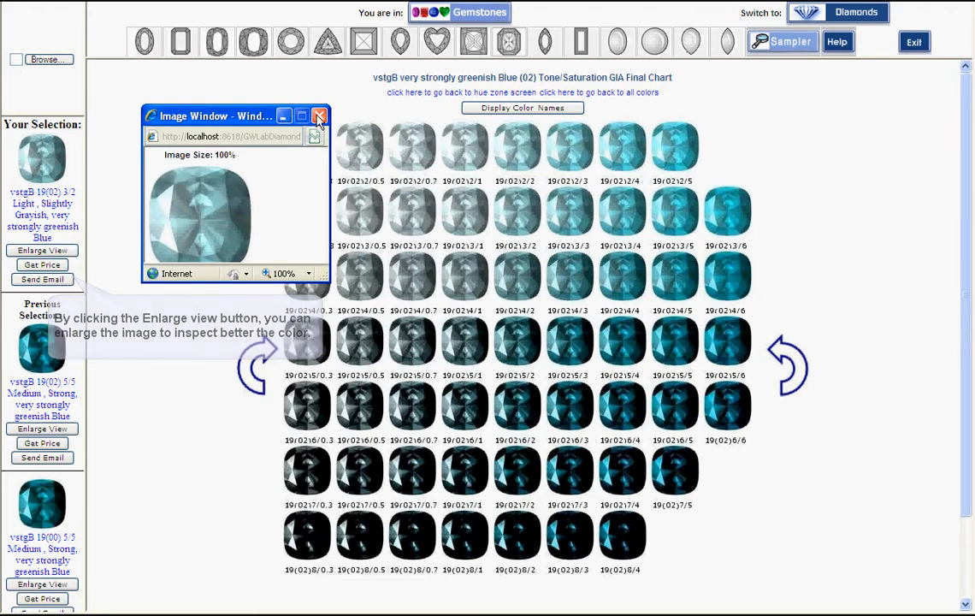
click(318, 116)
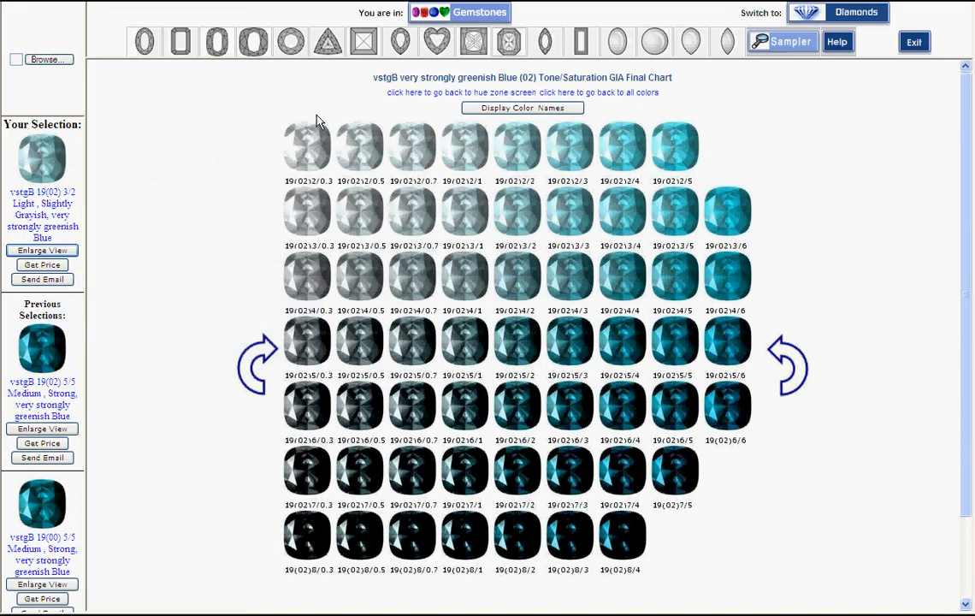
mouse_move(524, 108)
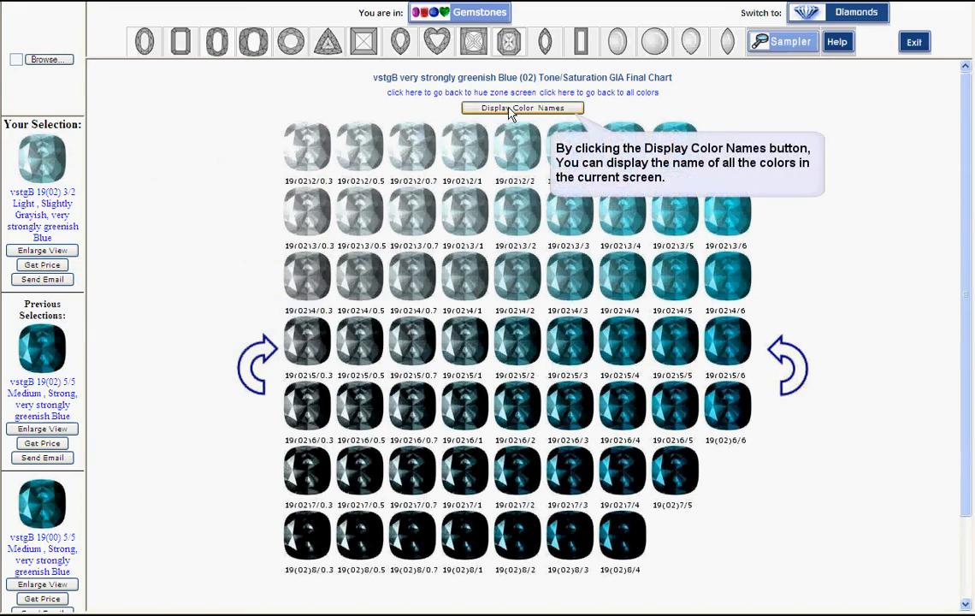
Step: Display the full colour name beneath every stone in the 19(02) chart
click(523, 108)
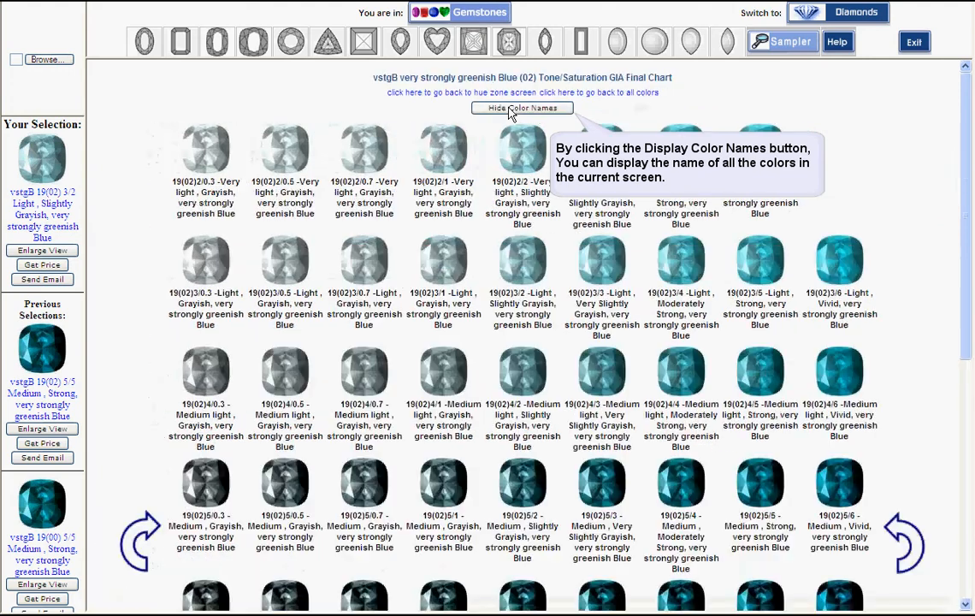
mouse_move(477, 137)
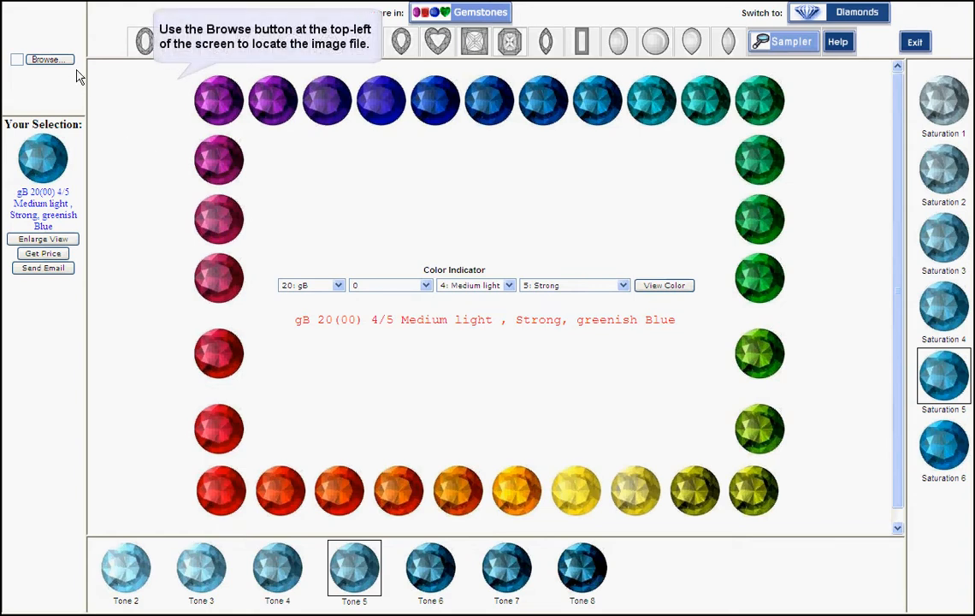
Step: Load the sapphire image aaa from the BLUE SAPPHIRE folder for matching
click(48, 59)
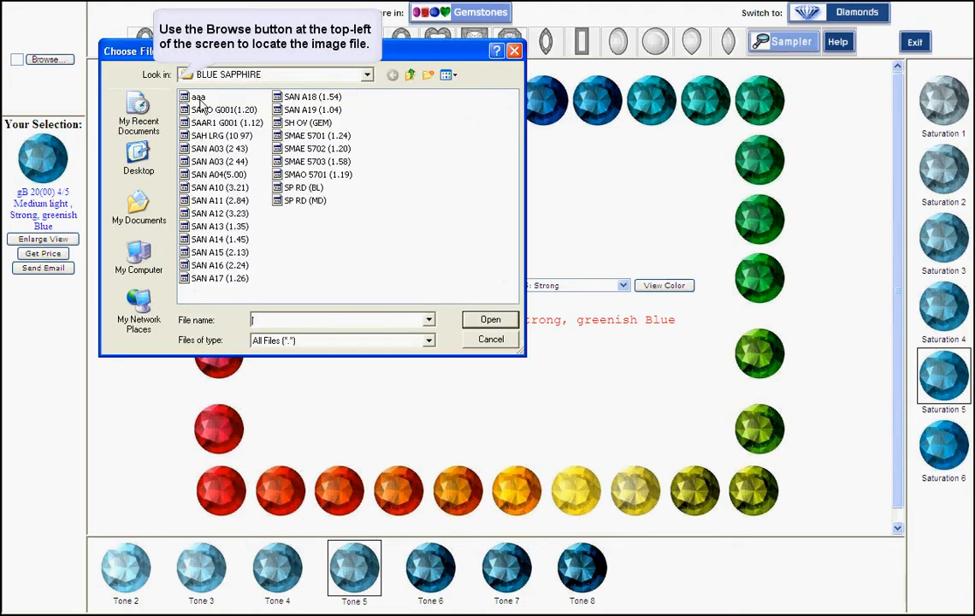
click(198, 95)
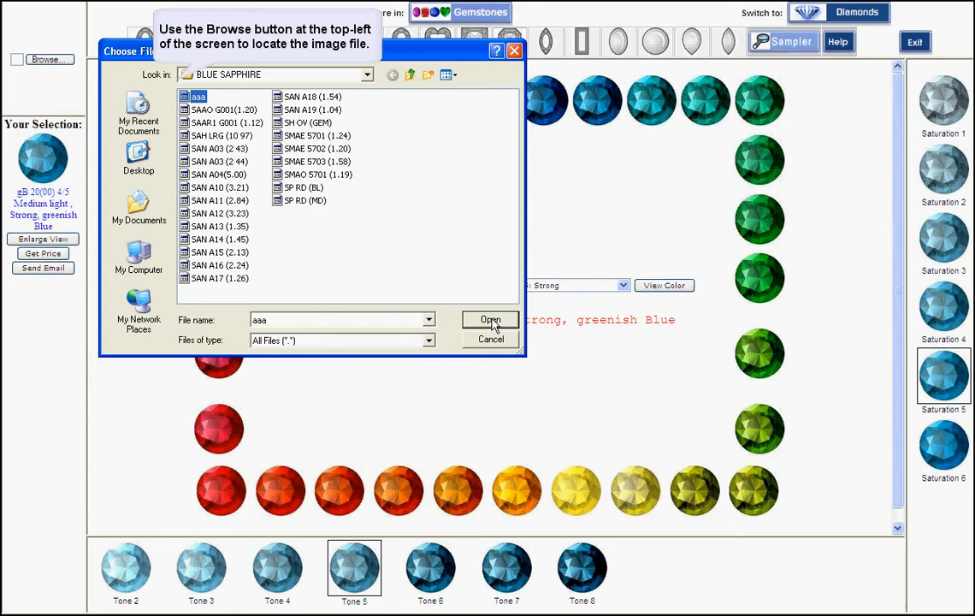
click(489, 320)
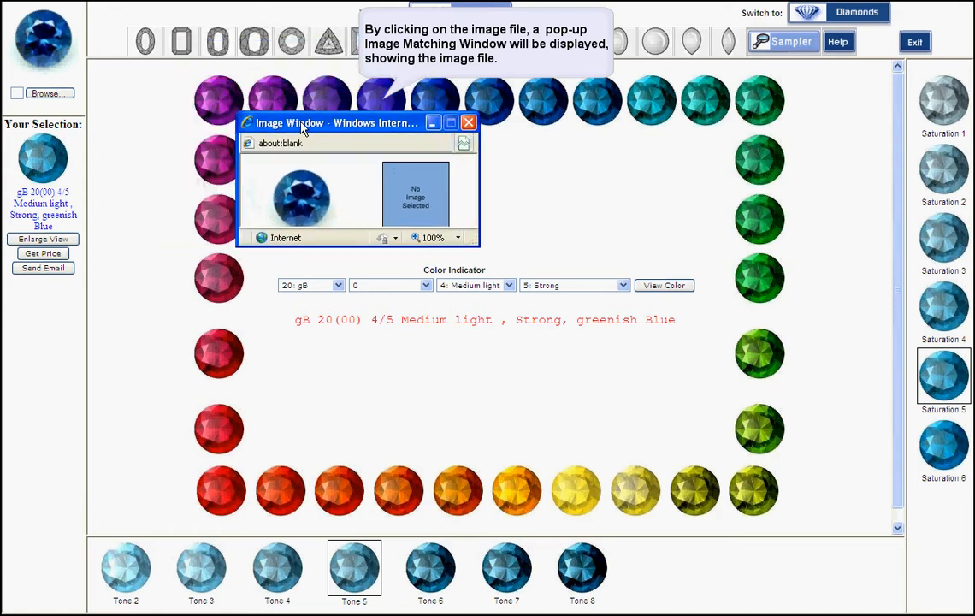
Step: Move the sapphire Image Window over the Blue 22(00) tone/saturation chart
drag(299, 123, 315, 130)
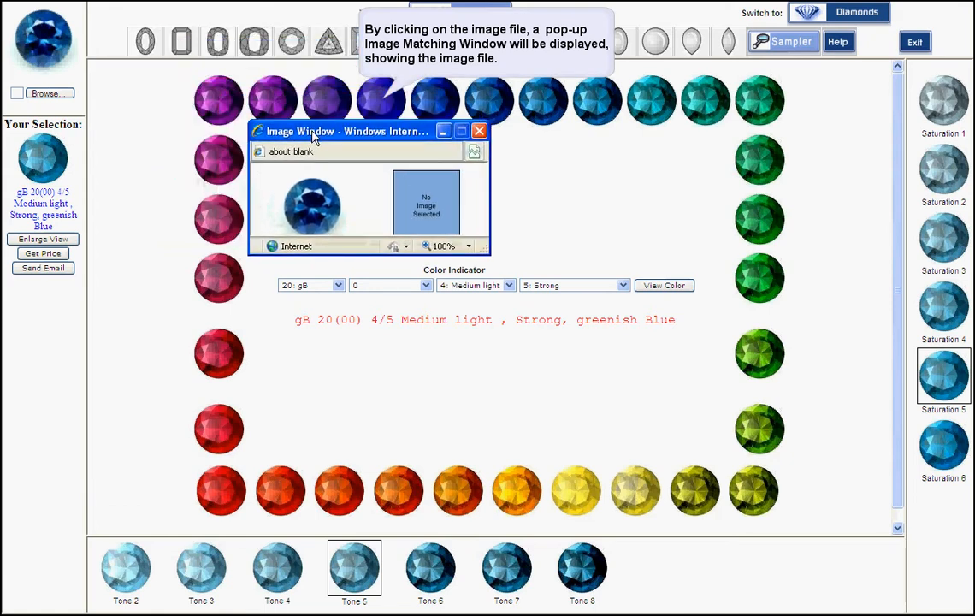
drag(342, 130, 438, 154)
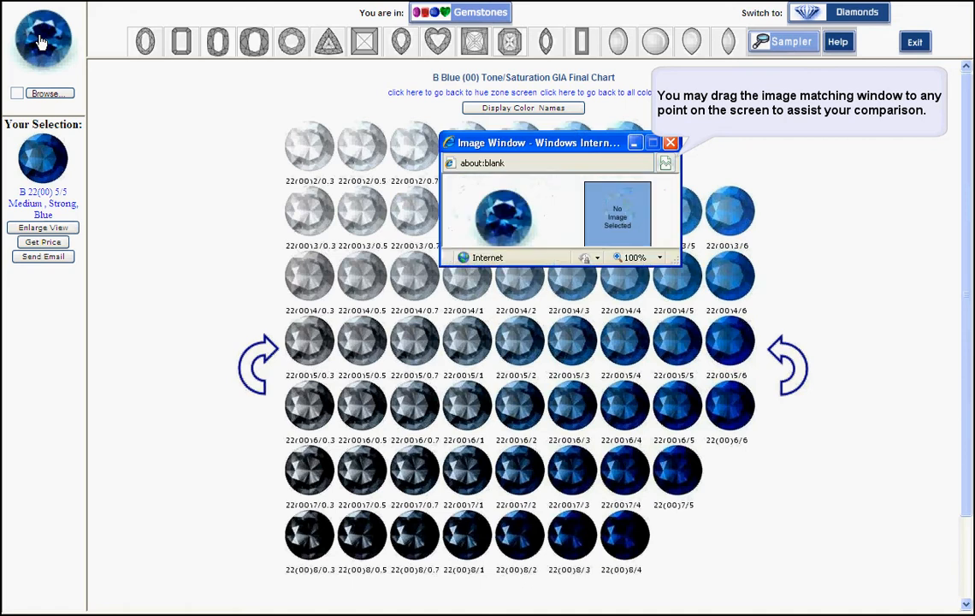
Step: Compare the sapphire photo beside the selected Medium, Strong, Blue 22(00) 5/7 colour
drag(530, 144, 645, 147)
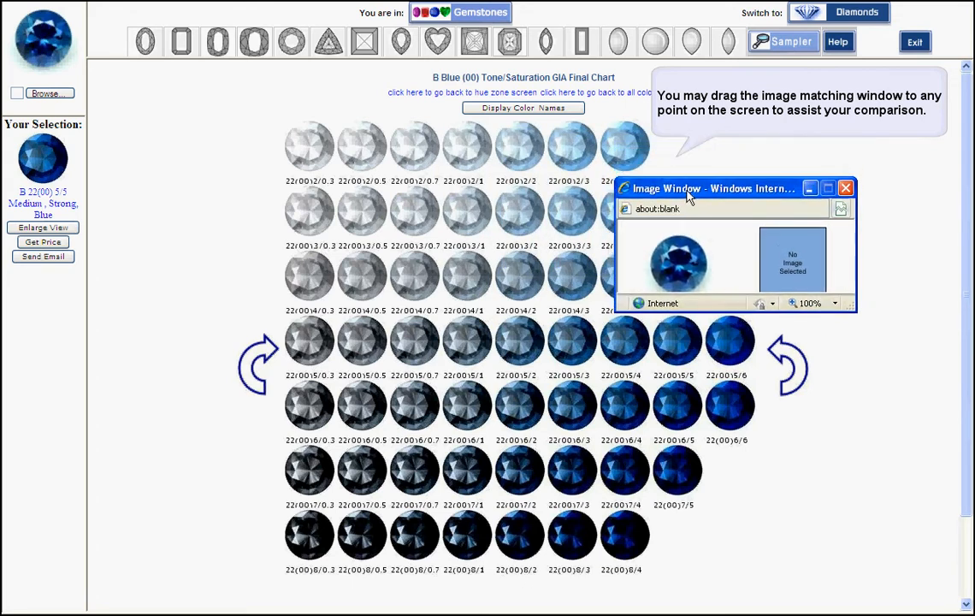
drag(688, 188, 679, 202)
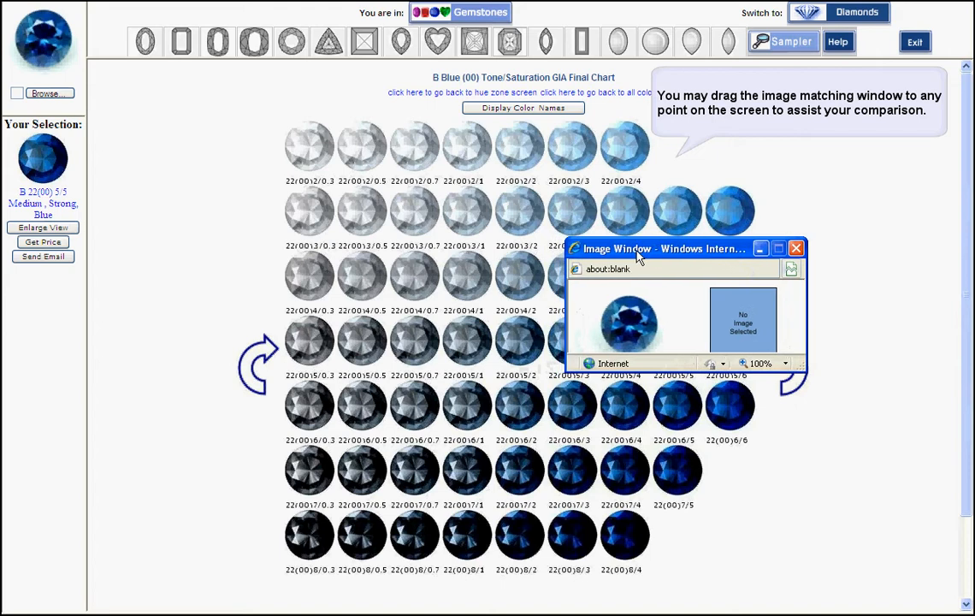
drag(637, 249, 667, 192)
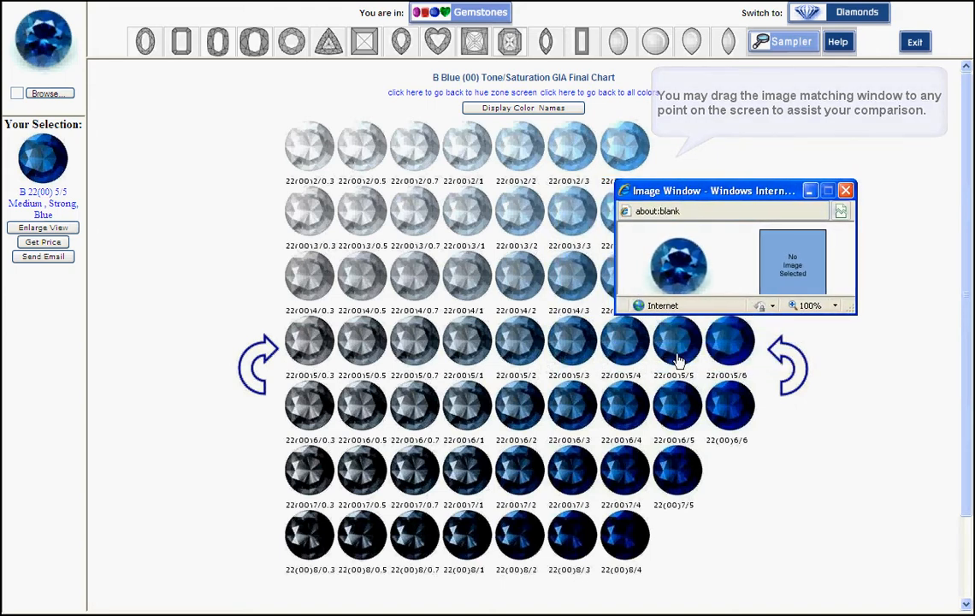
click(846, 190)
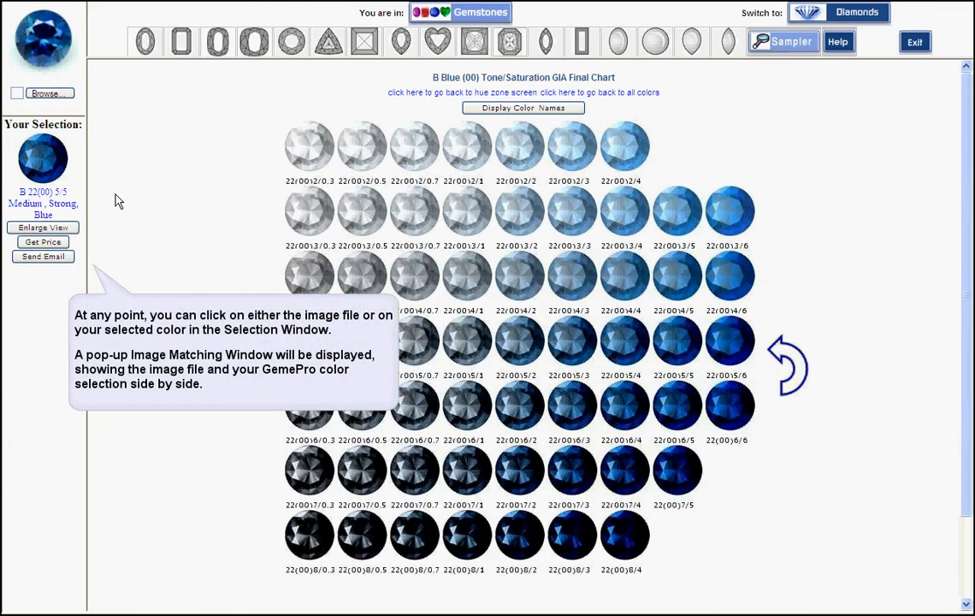
click(43, 158)
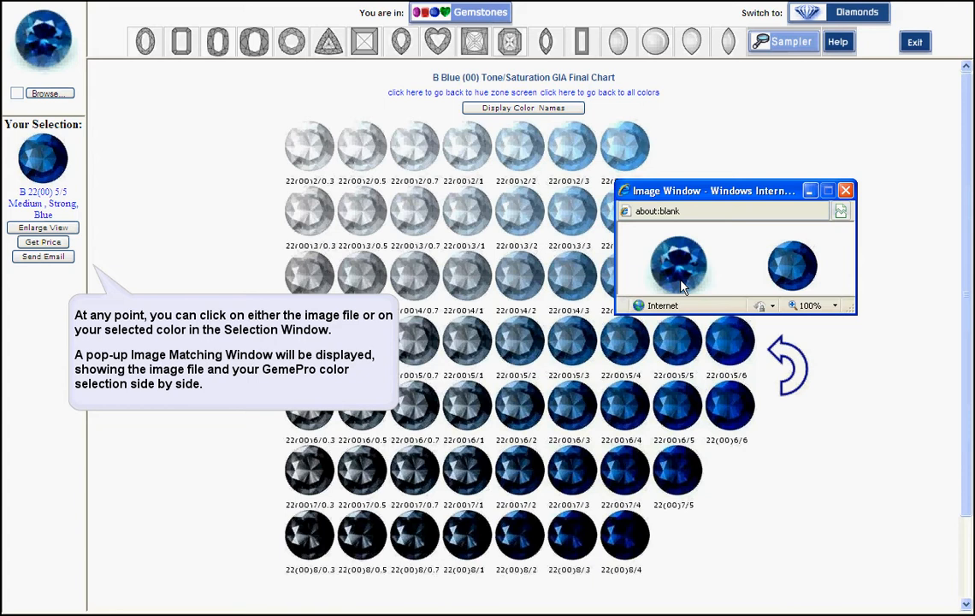
mouse_move(778, 280)
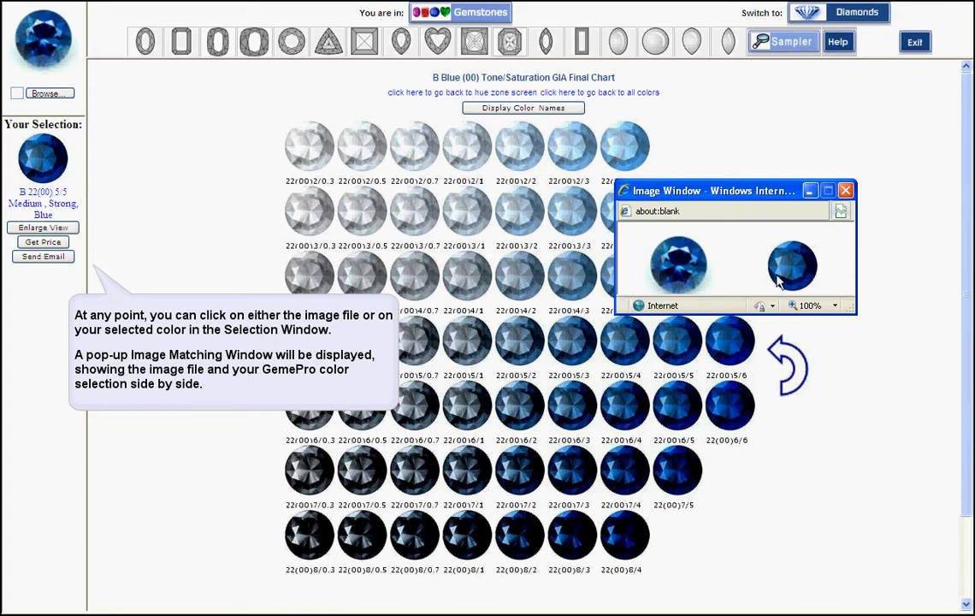
mouse_move(807, 246)
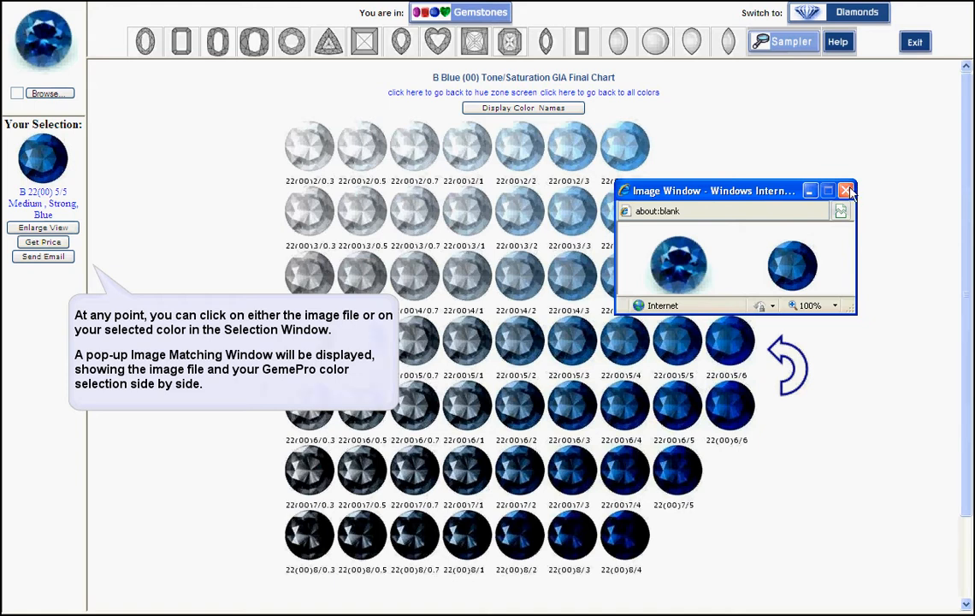
Step: Start a GemeMail of the blue colour from aaa to bbb. with subject 'Your request'
click(845, 190)
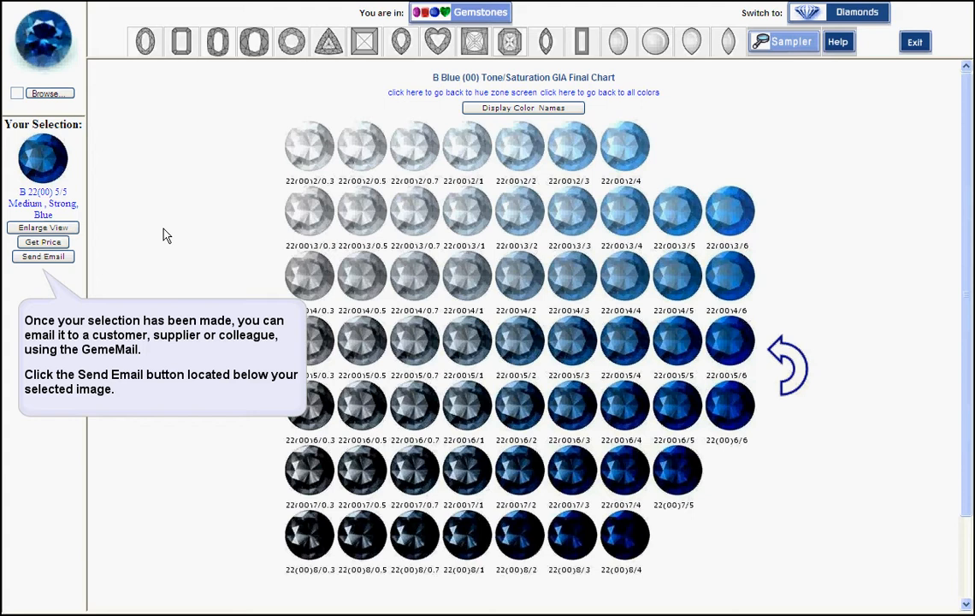
mouse_move(43, 257)
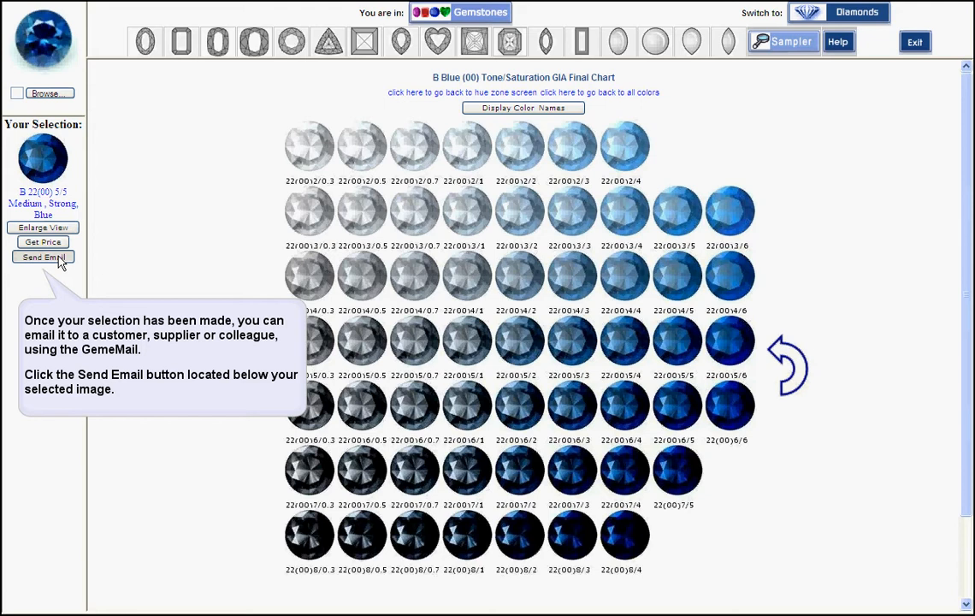
click(43, 257)
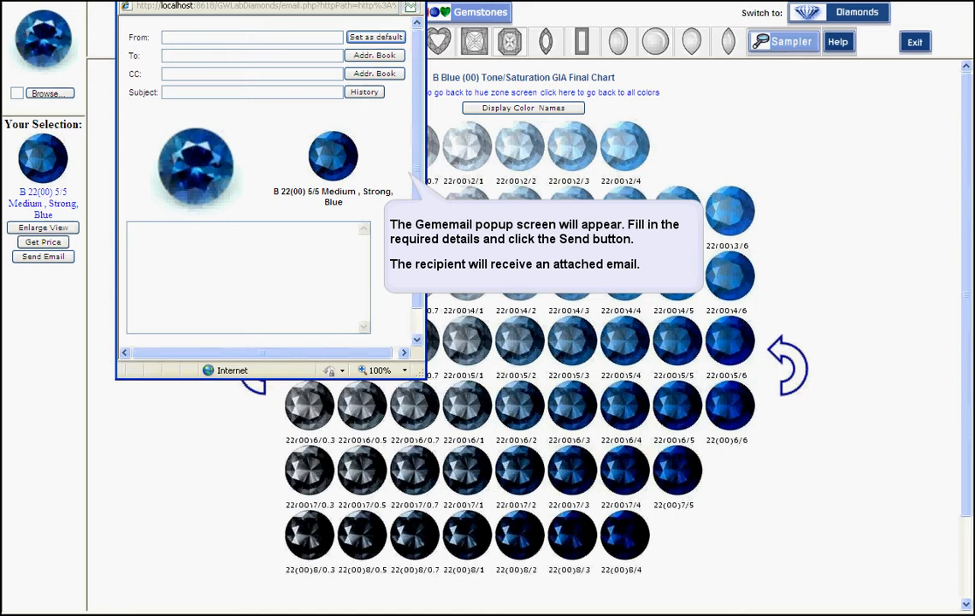
text(aaa@aaa.com)
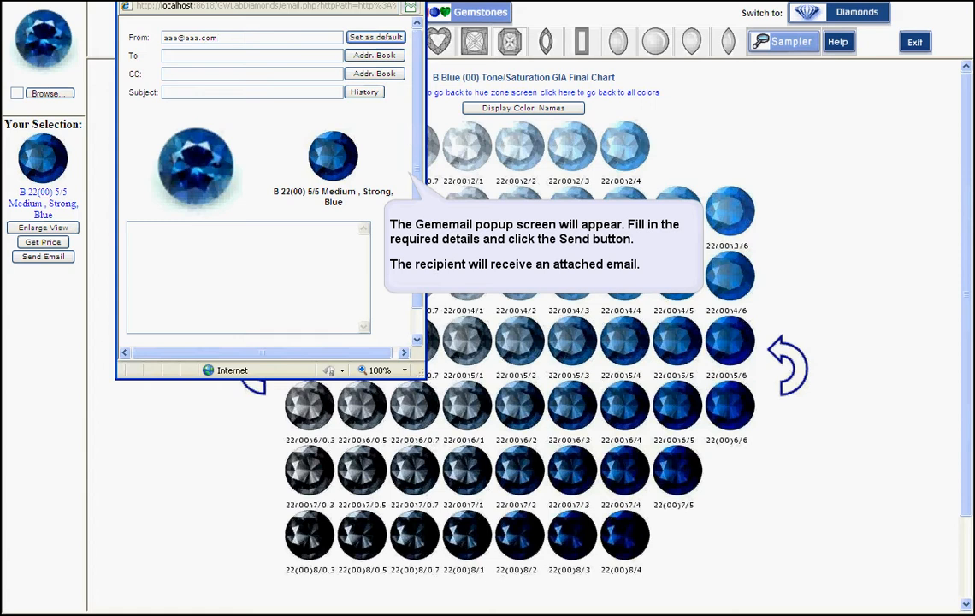
text(bbb.com)
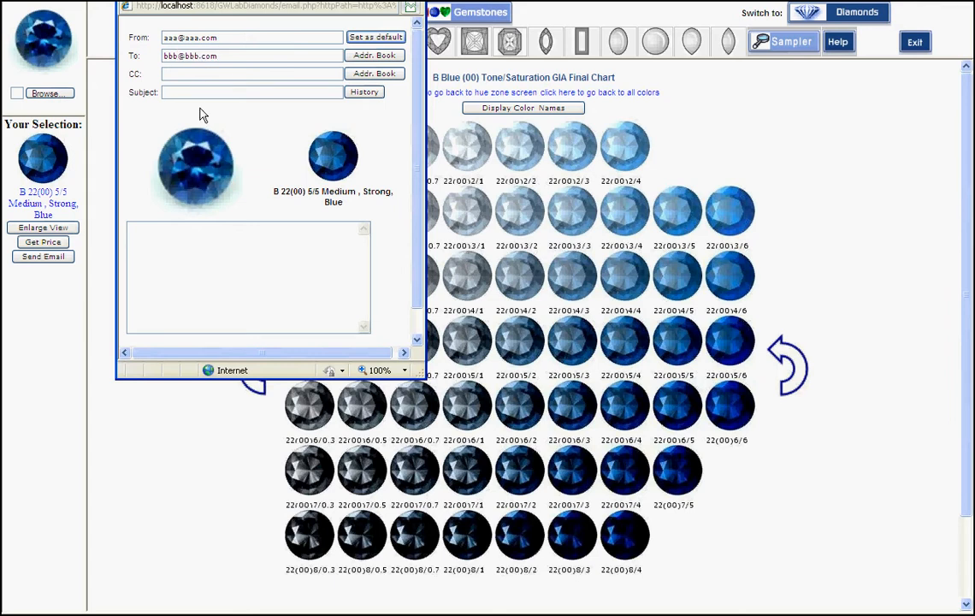
text(Your request)
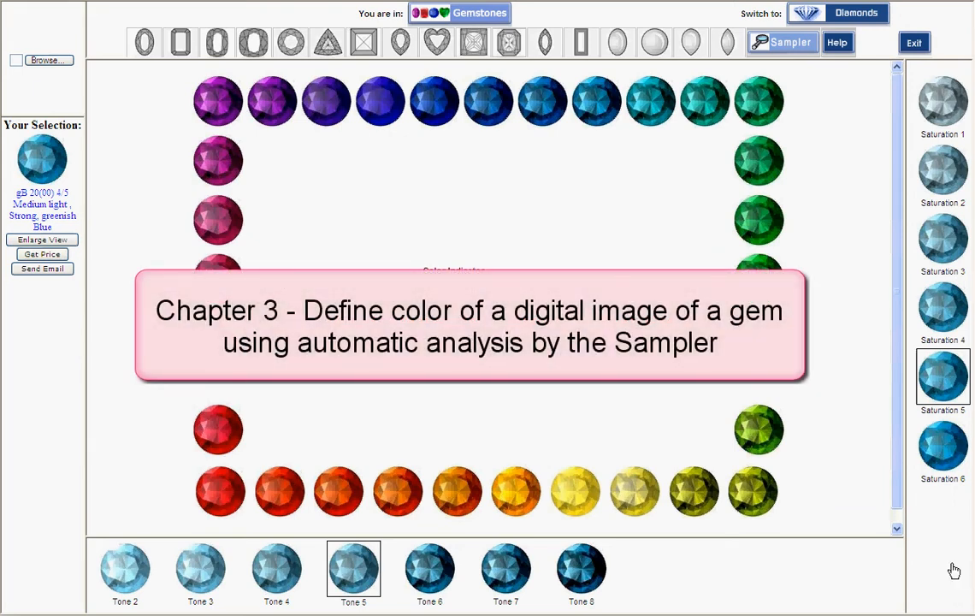
mouse_move(852, 273)
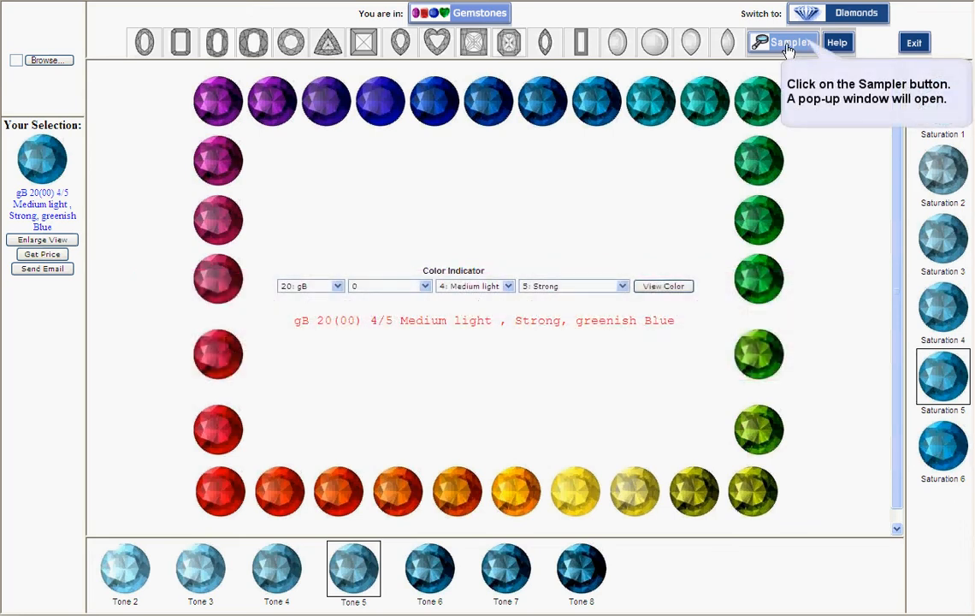
Step: Choose the aaa sapphire image from BLUE SAPPHIRE in the Sampler's upload dialog
click(780, 41)
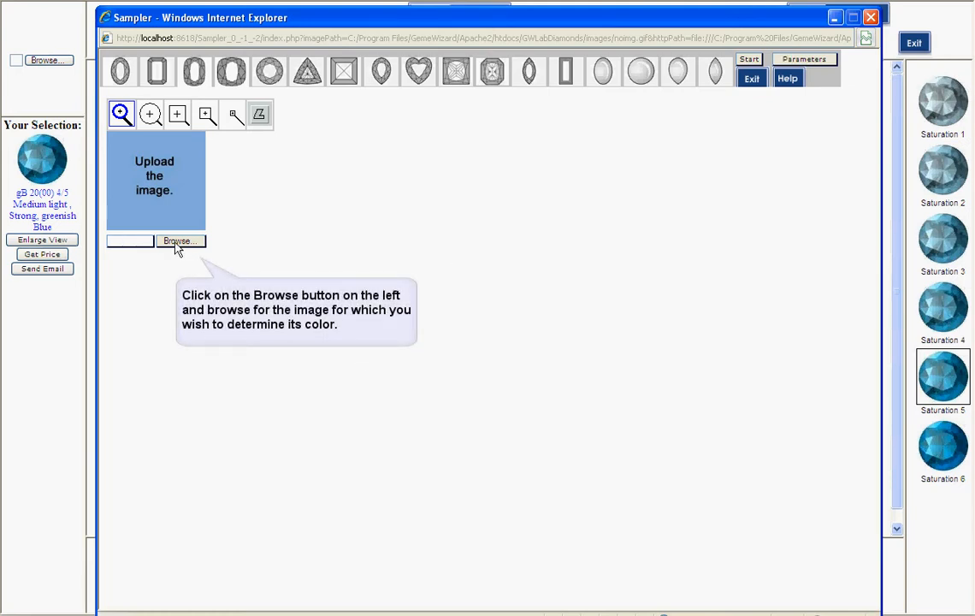
click(180, 239)
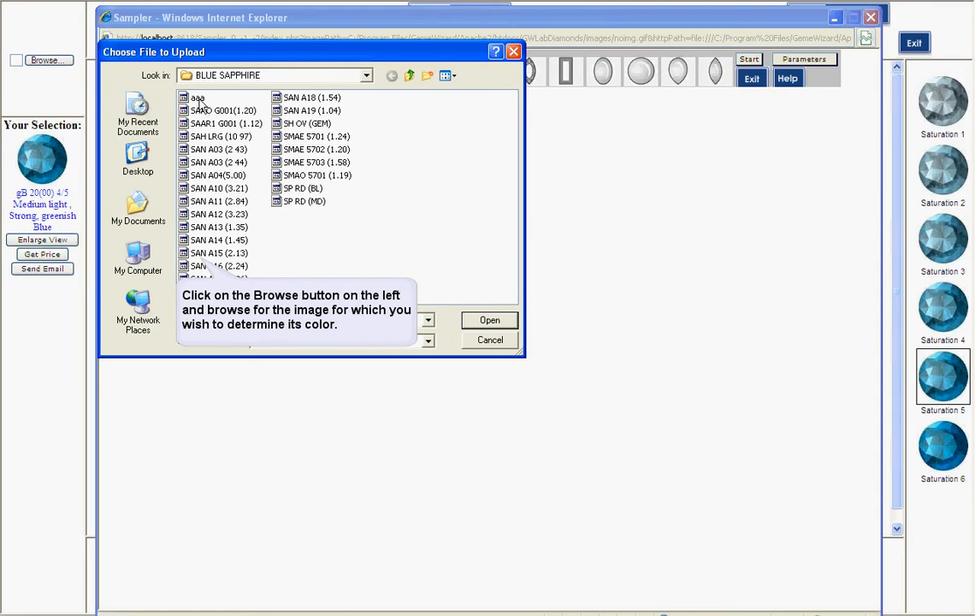
click(489, 320)
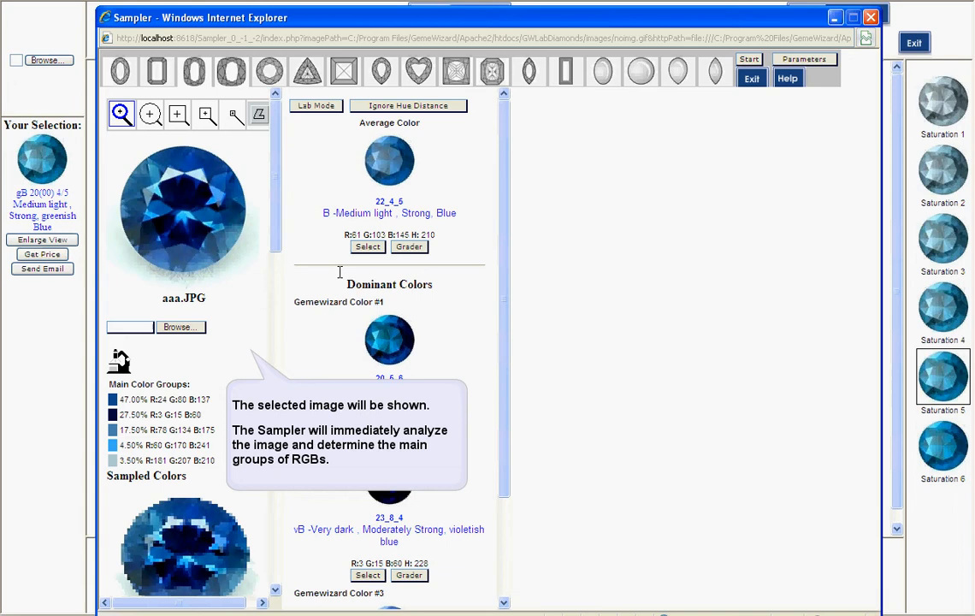
mouse_move(284, 235)
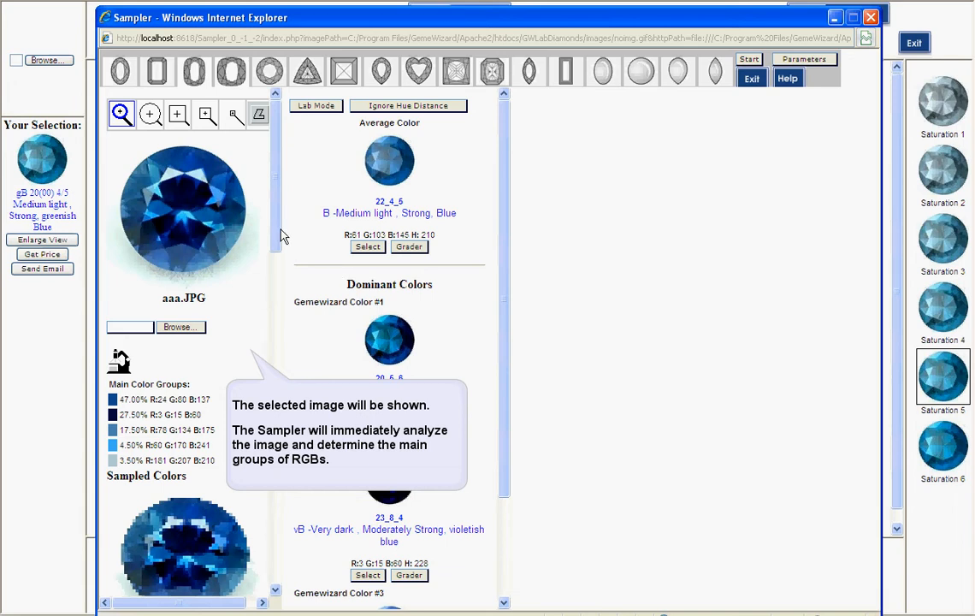
mouse_move(277, 231)
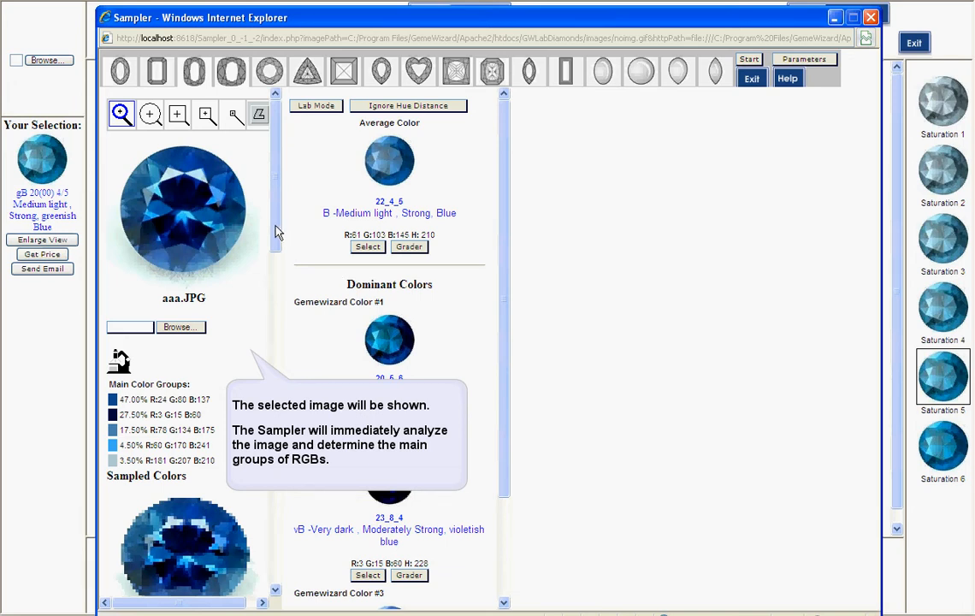
Step: Review the Sampler's average colour and three dominant colours for aaa.JPG
scroll(down, 3)
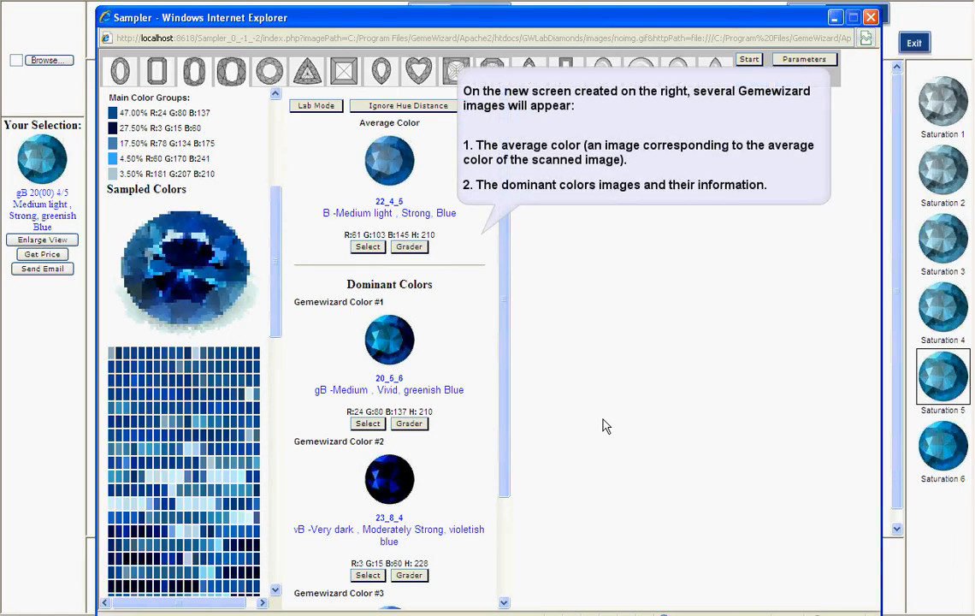
mouse_move(575, 392)
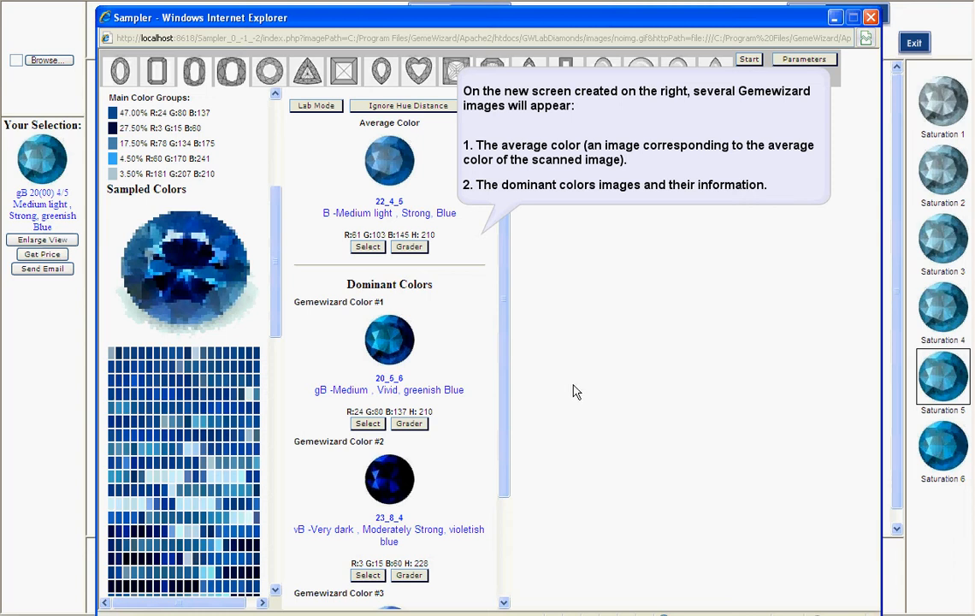
mouse_move(407, 151)
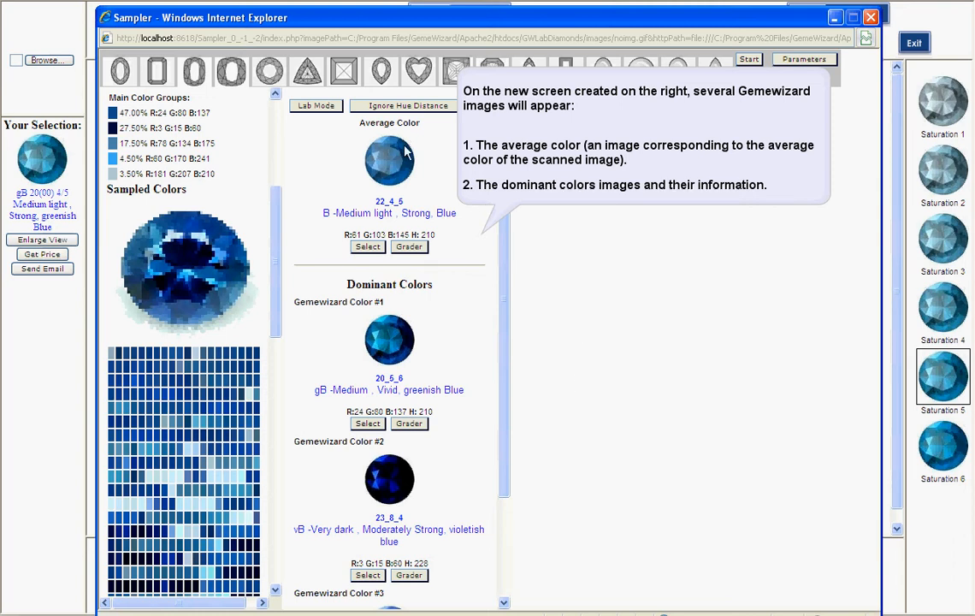
mouse_move(414, 178)
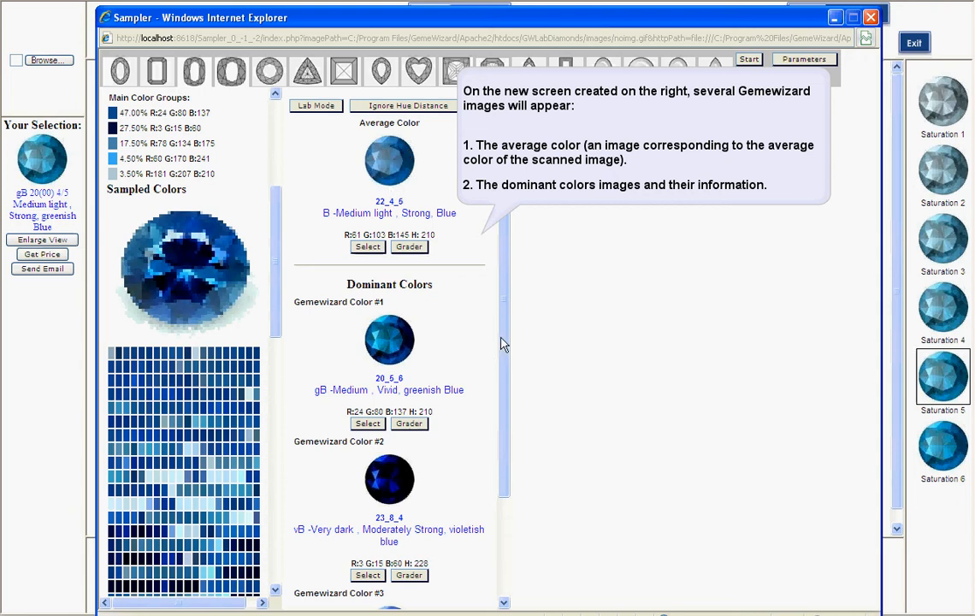
scroll(down, 3)
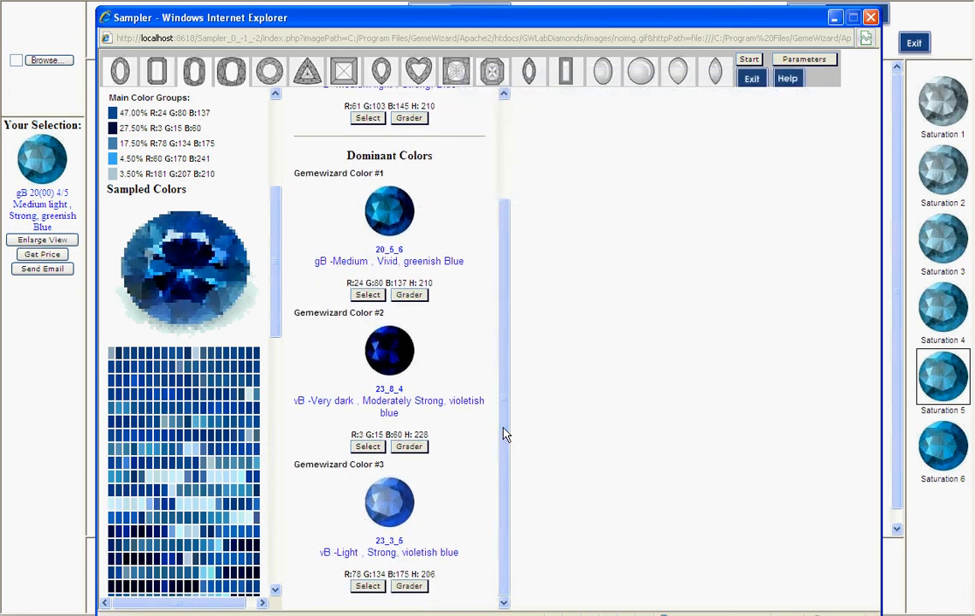
mouse_move(383, 387)
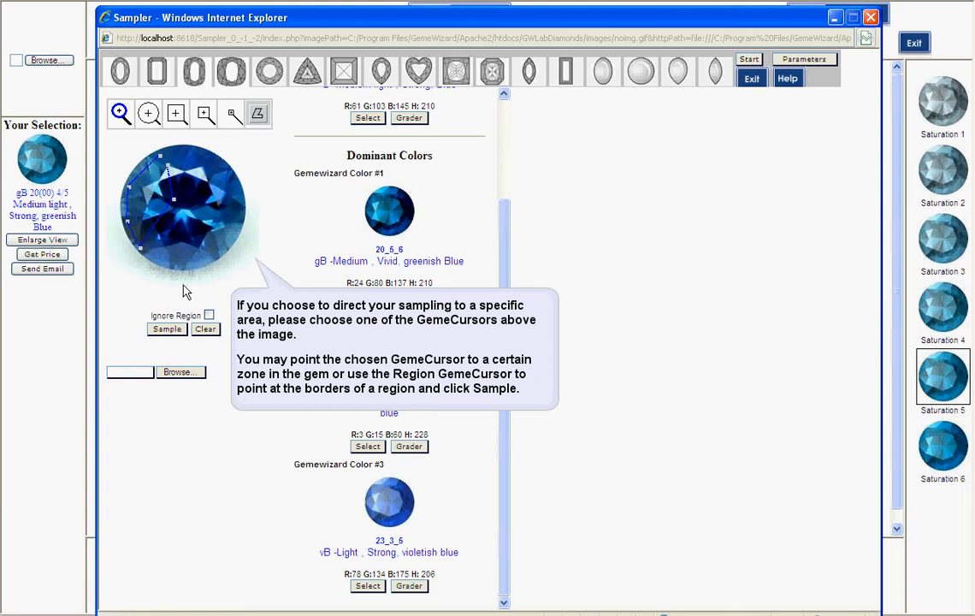
Step: Sample the chosen sapphire region, yielding gB 20_5_4 Medium, Moderately Strong, greenish Blue
click(168, 328)
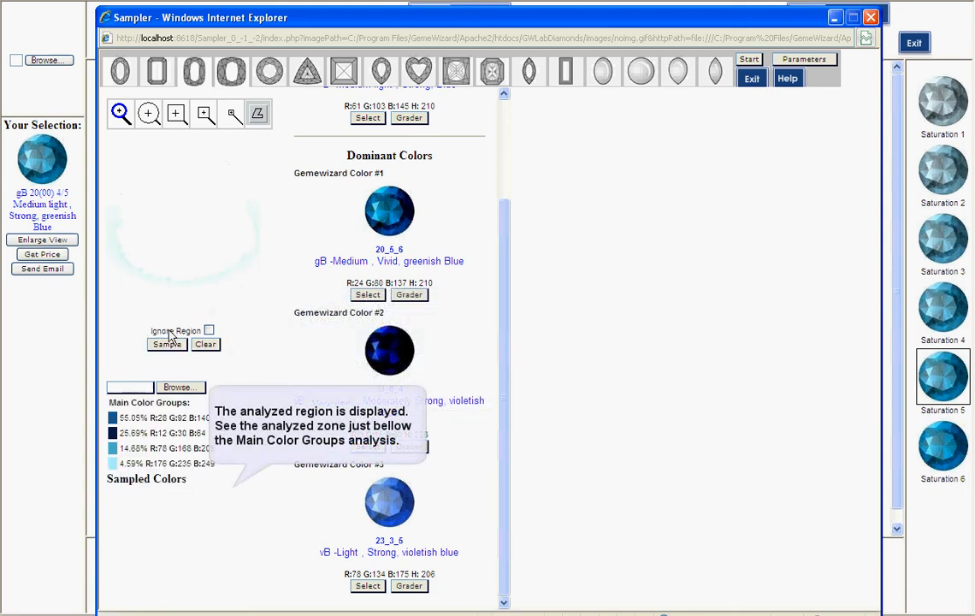
click(168, 329)
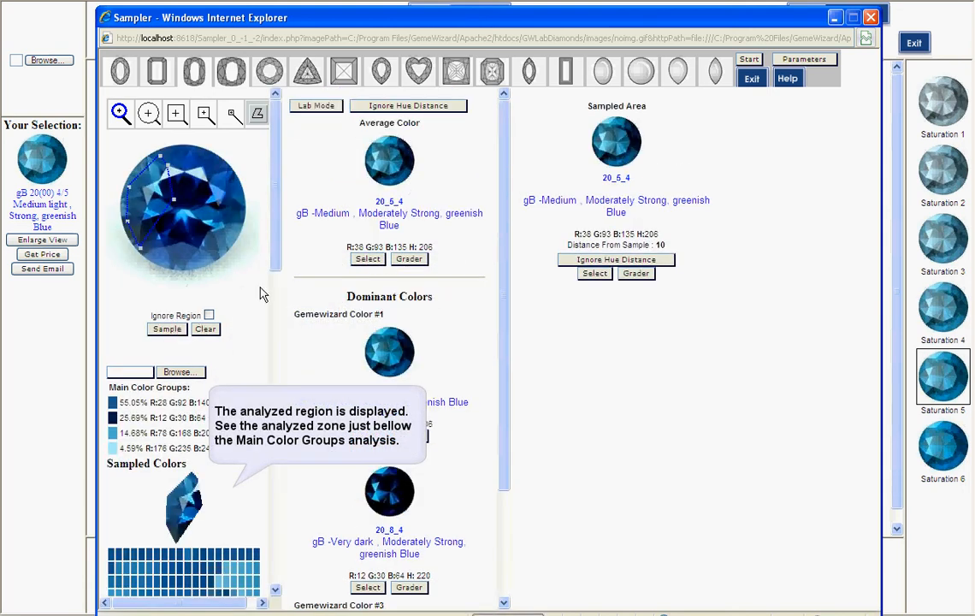
scroll(down, 3)
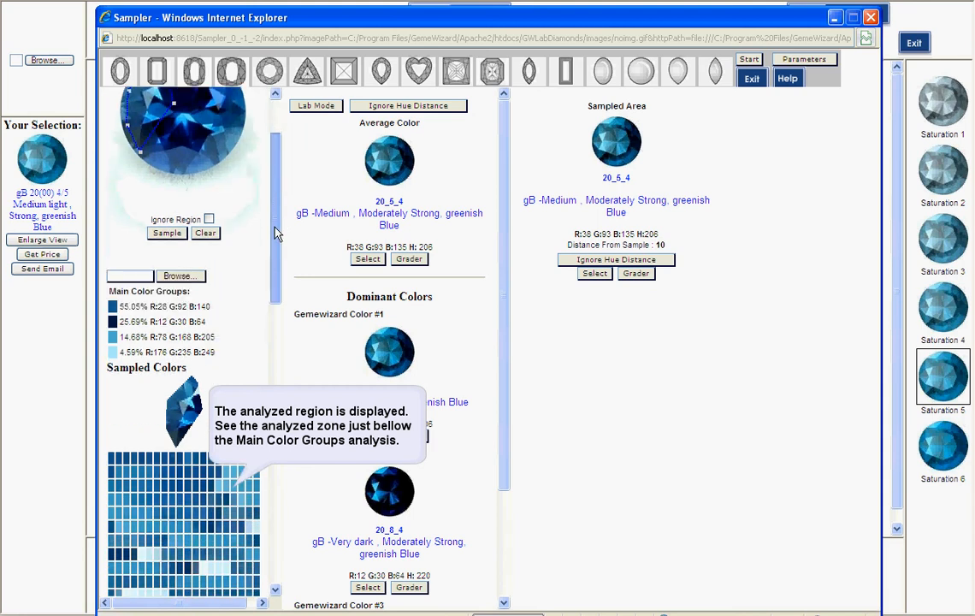